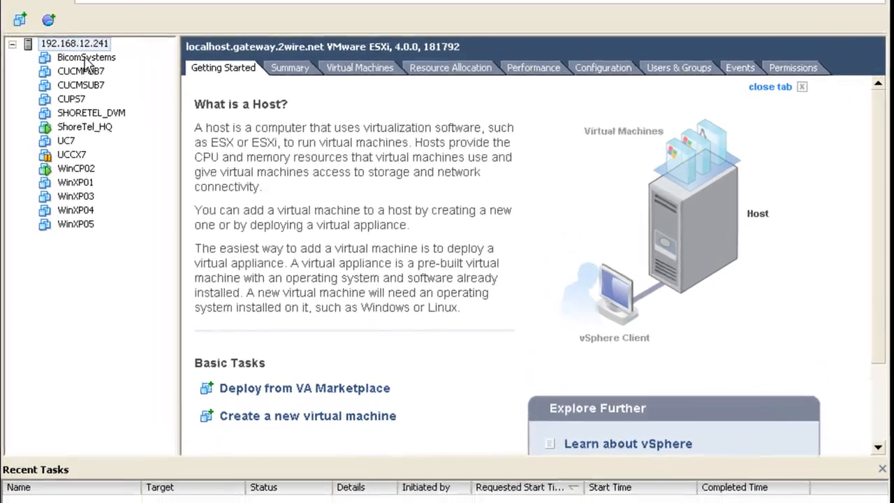
Step: Select the ShoreTel_HQ virtual machine and bring up its console showing the Windows Server 2003 welcome screen
{"action": "left_click", "coordinate": [86, 57]}
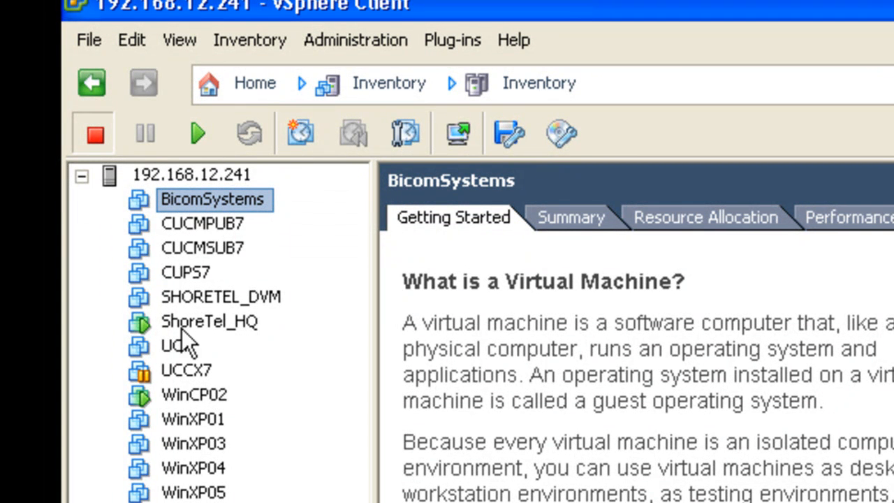
{"action": "mouse_move", "coordinate": [189, 212]}
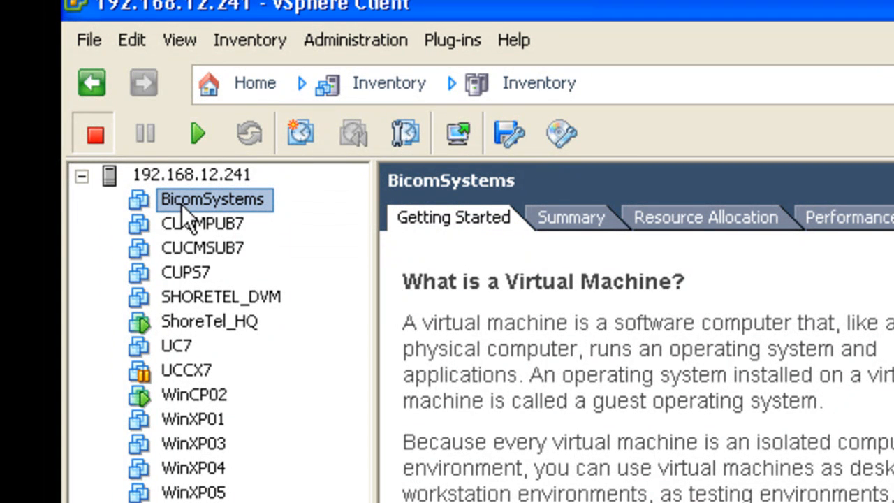
{"action": "mouse_move", "coordinate": [199, 258]}
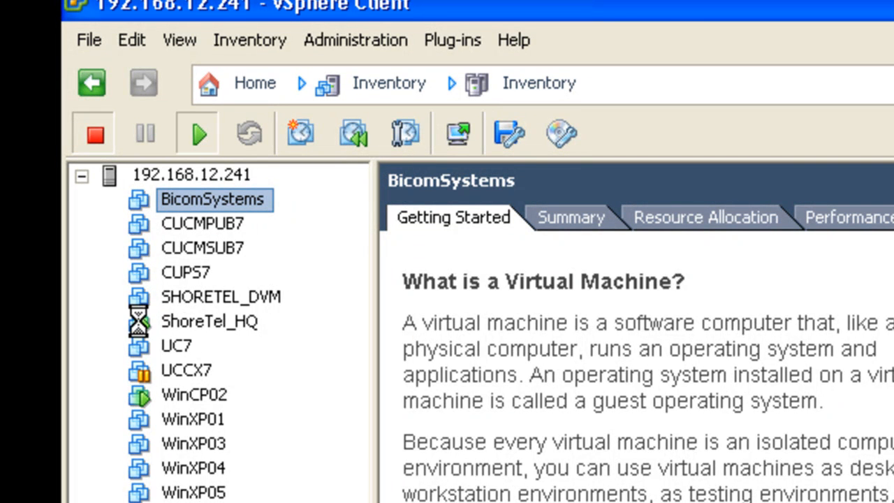
{"action": "left_click", "coordinate": [210, 320]}
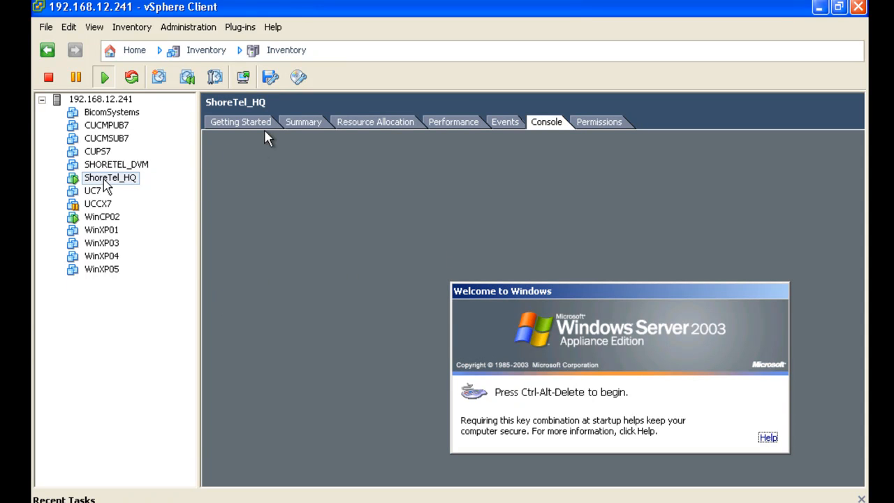
Step: Send Ctrl+Alt+Del to the ShoreTel_HQ guest and log on to Windows as administrator
{"action": "right_click", "coordinate": [109, 177]}
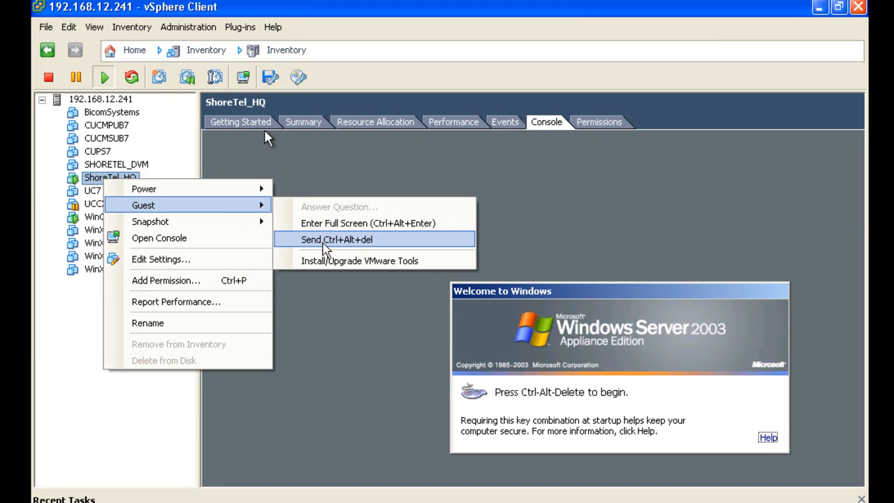
{"action": "left_click", "coordinate": [337, 240]}
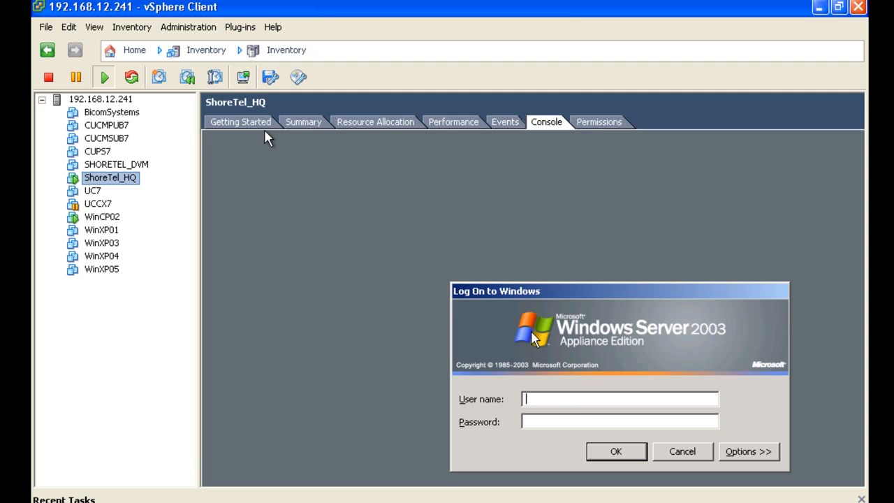
{"action": "mouse_move", "coordinate": [589, 381]}
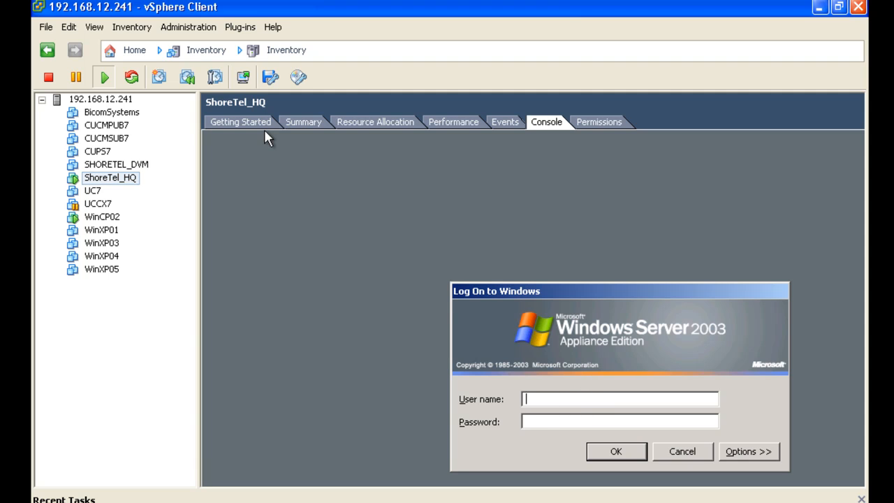
{"action": "type", "text": "admin"}
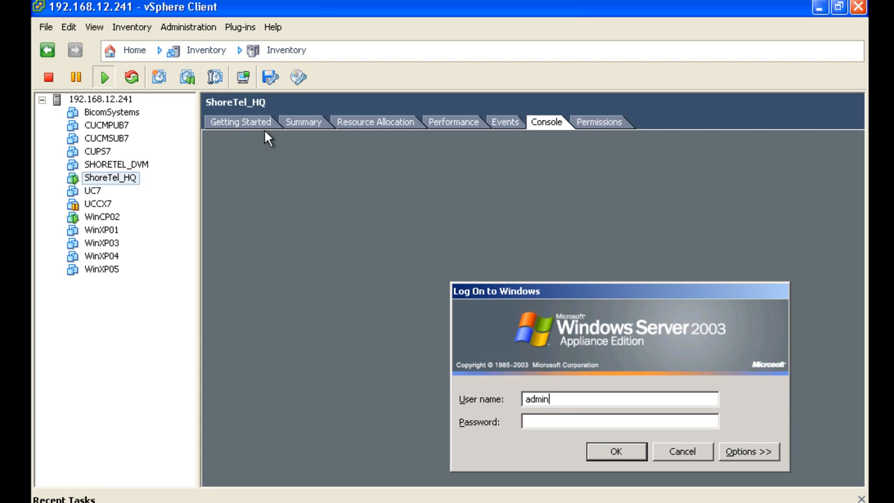
{"action": "type", "text": "administrator"}
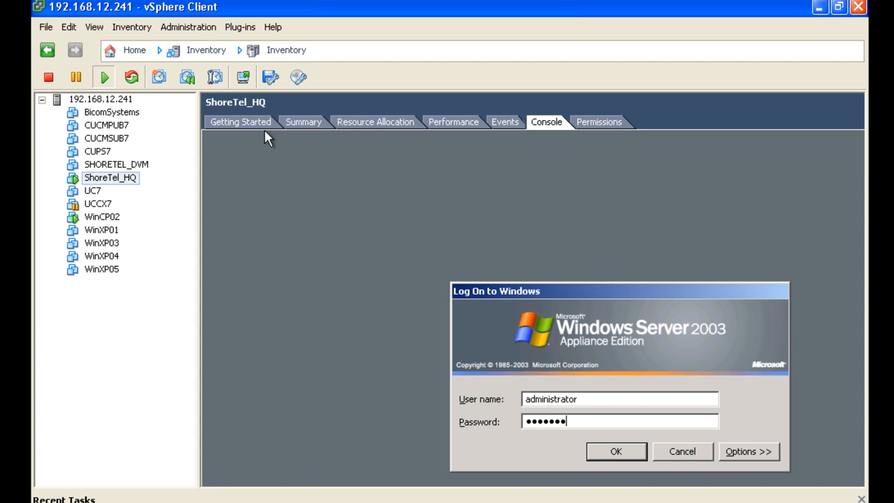
{"action": "left_click", "coordinate": [615, 452]}
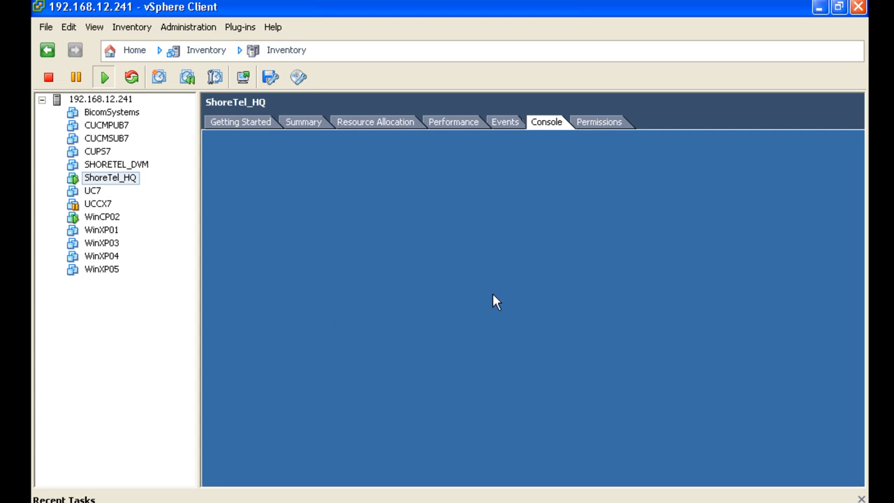
{"action": "mouse_move", "coordinate": [634, 295]}
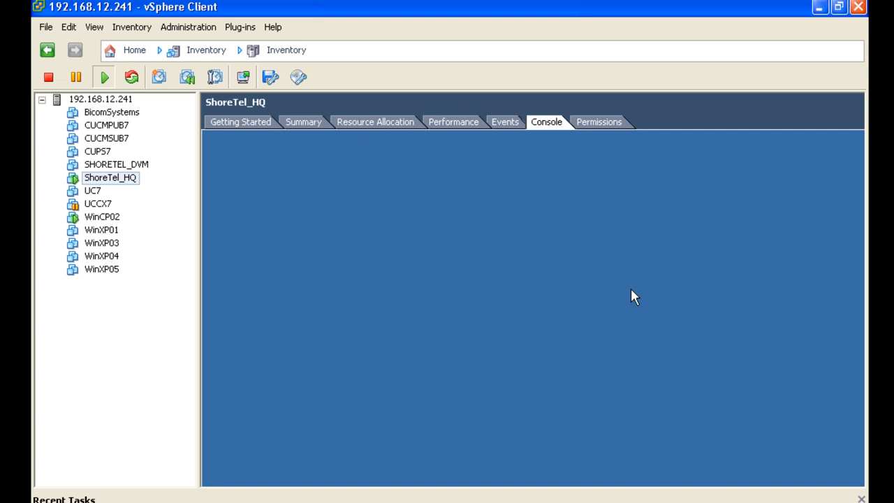
{"action": "mouse_move", "coordinate": [240, 194]}
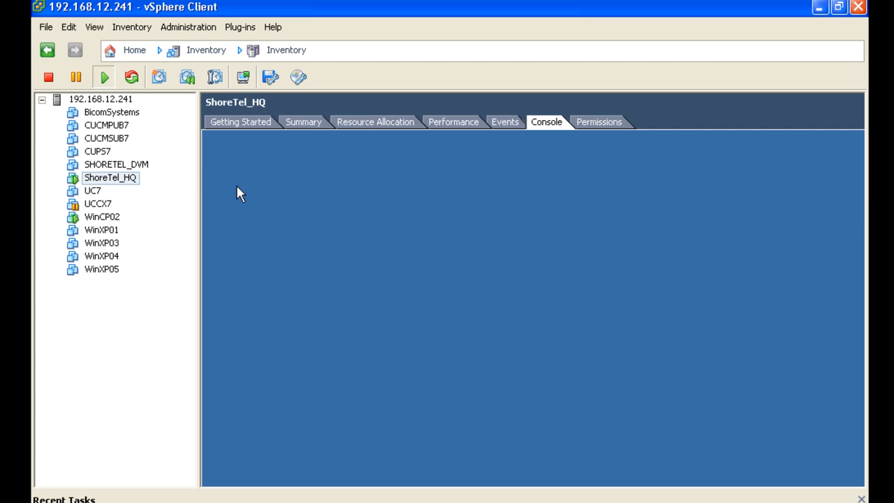
{"action": "mouse_move", "coordinate": [312, 441]}
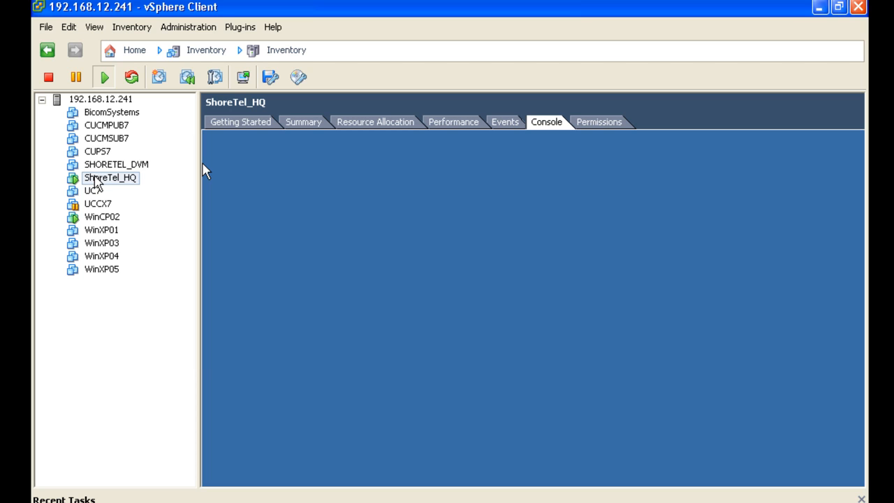
Step: Switch the ShoreTel_HQ console to full screen and confirm the Entering Full Screen Mode notice
{"action": "right_click", "coordinate": [109, 177]}
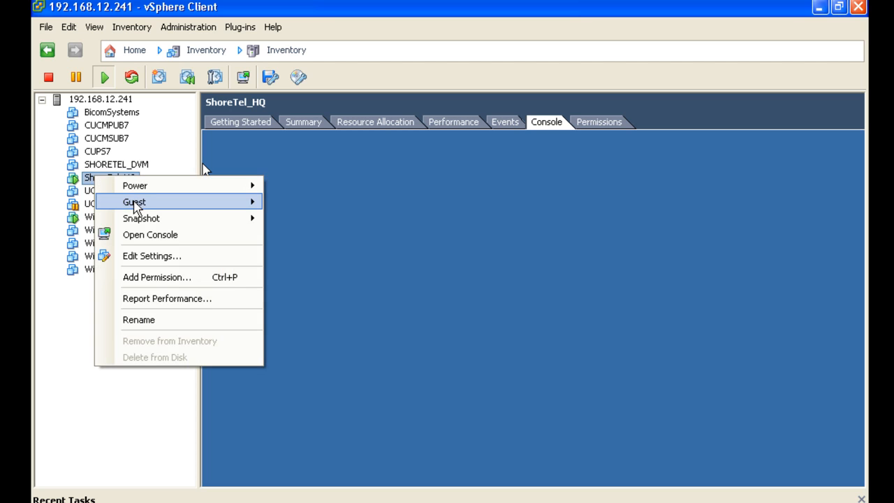
{"action": "mouse_move", "coordinate": [134, 201]}
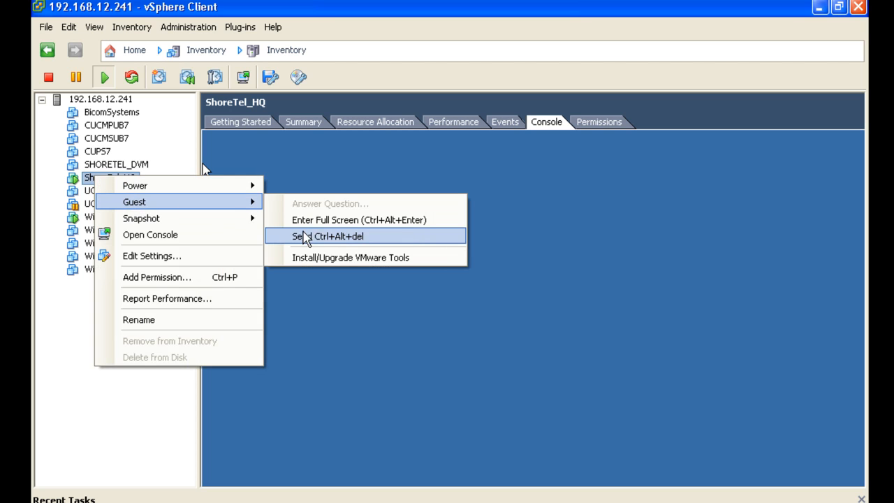
{"action": "mouse_move", "coordinate": [328, 224]}
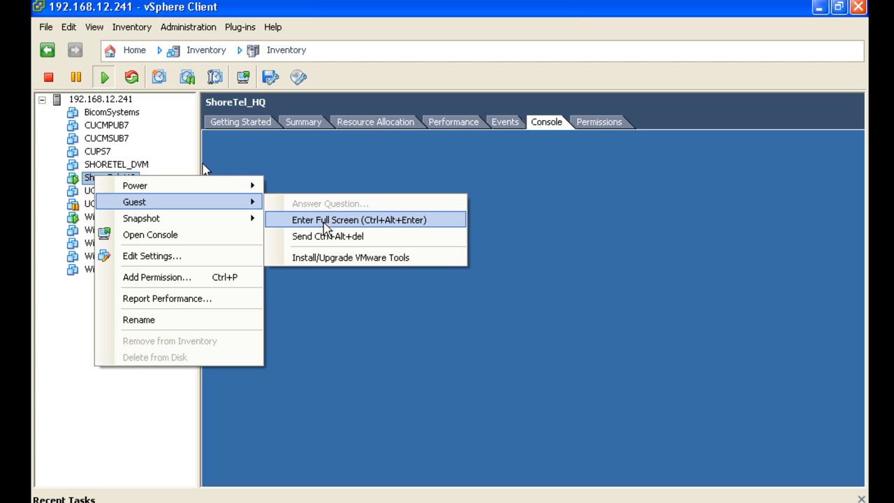
{"action": "left_click", "coordinate": [359, 219]}
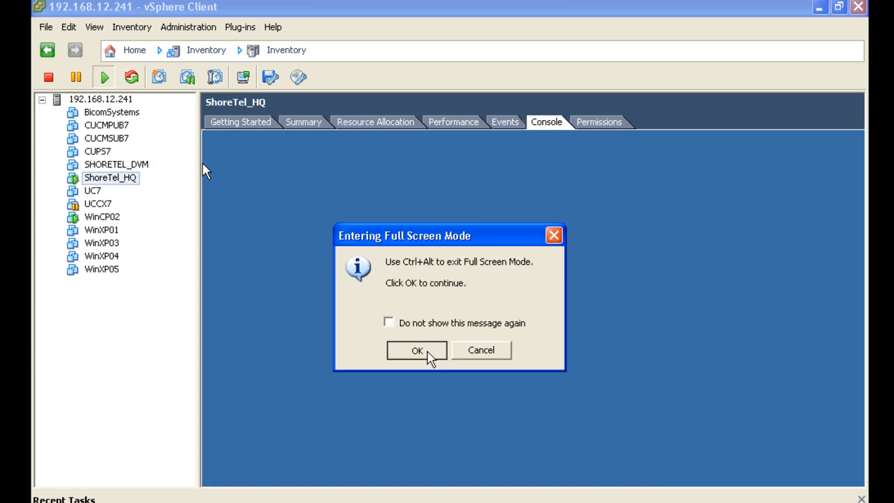
{"action": "left_click", "coordinate": [417, 349]}
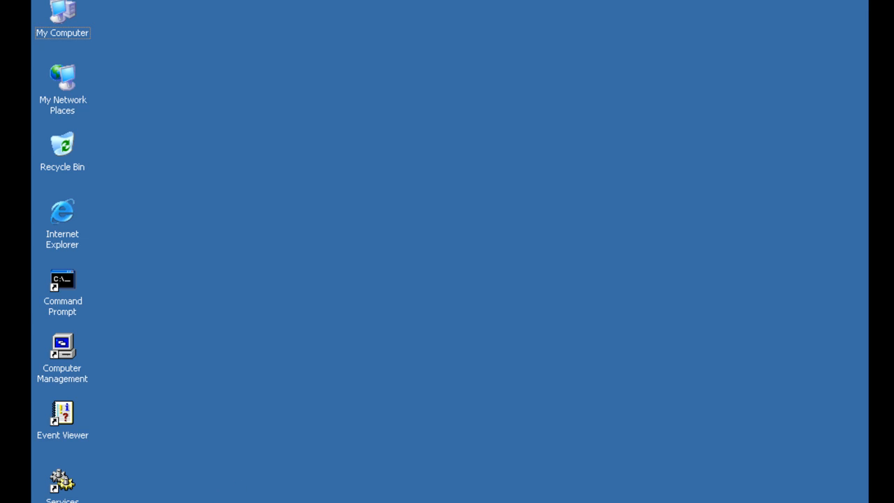
Step: Log in to ShoreWare Director as admin and choose Later to skip system key registration
{"action": "left_click", "coordinate": [20, 500]}
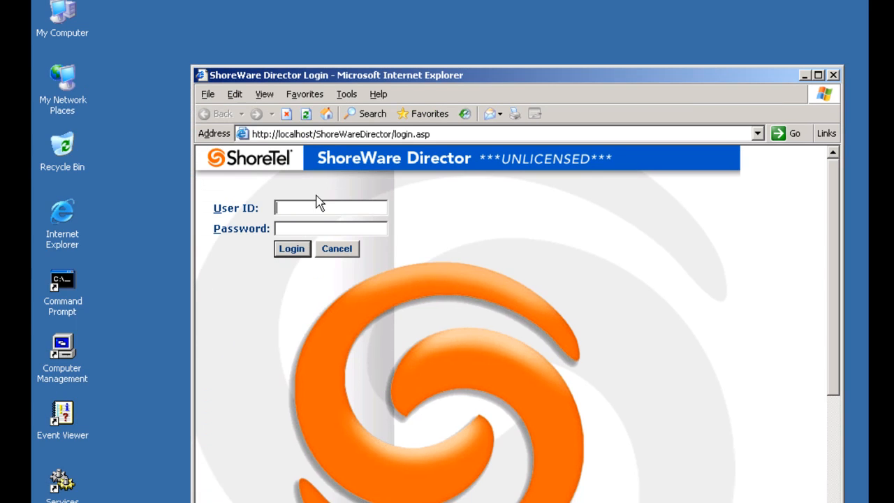
{"action": "type", "text": "admin"}
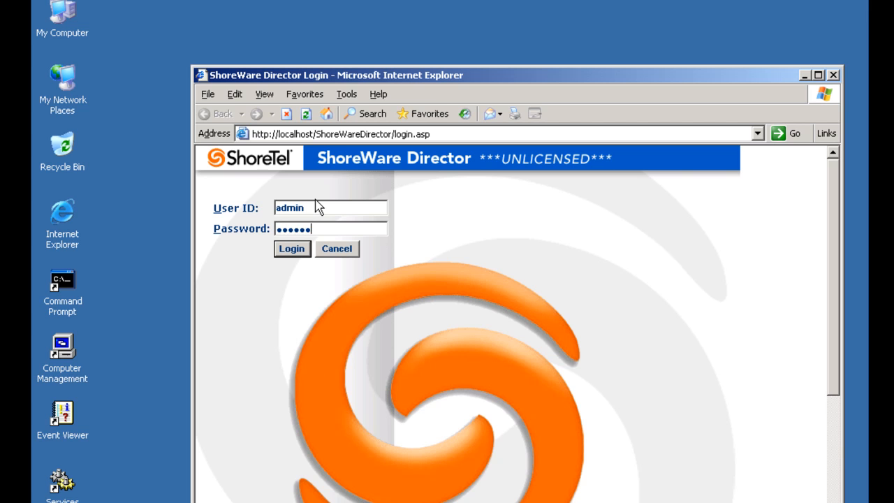
{"action": "left_click", "coordinate": [290, 249]}
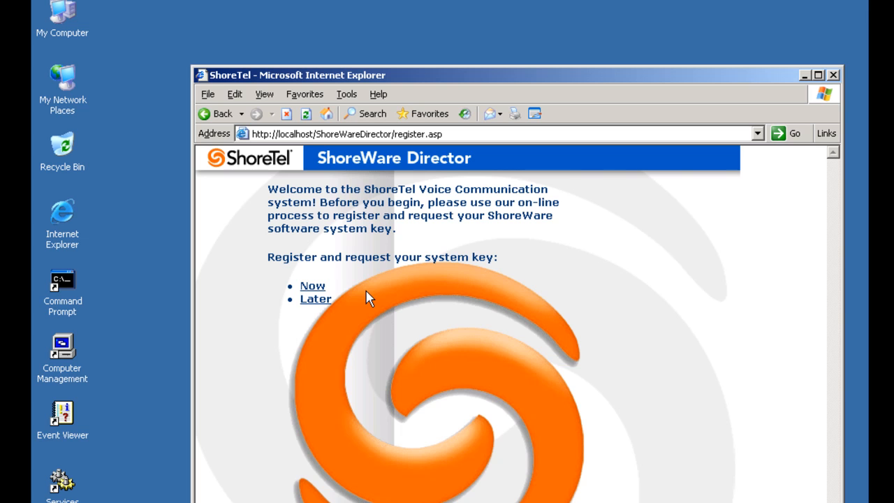
{"action": "mouse_move", "coordinate": [329, 318]}
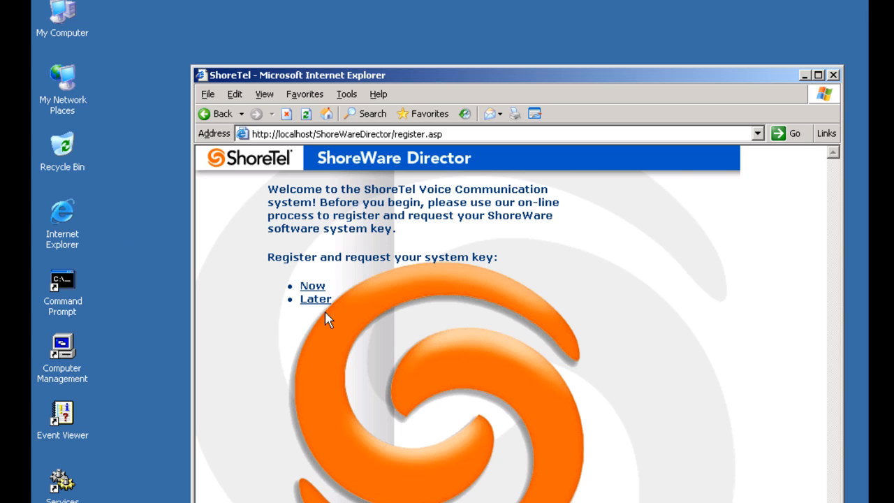
{"action": "left_click", "coordinate": [316, 299]}
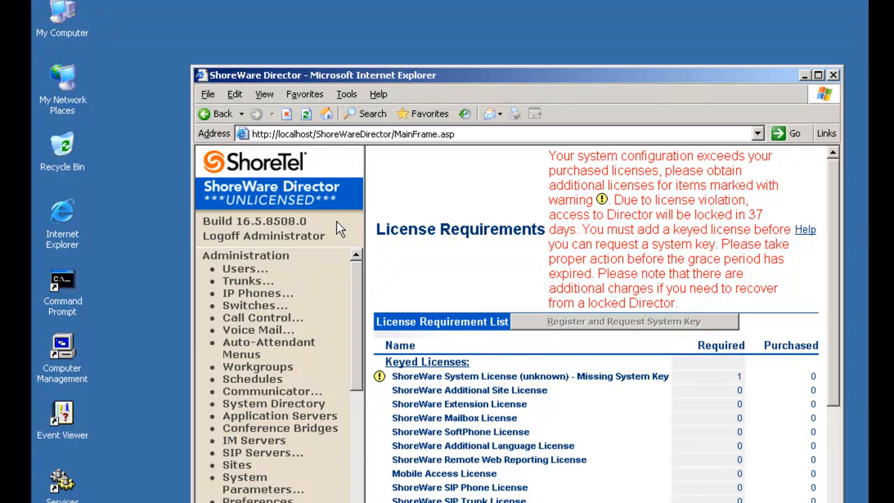
{"action": "mouse_move", "coordinate": [604, 50]}
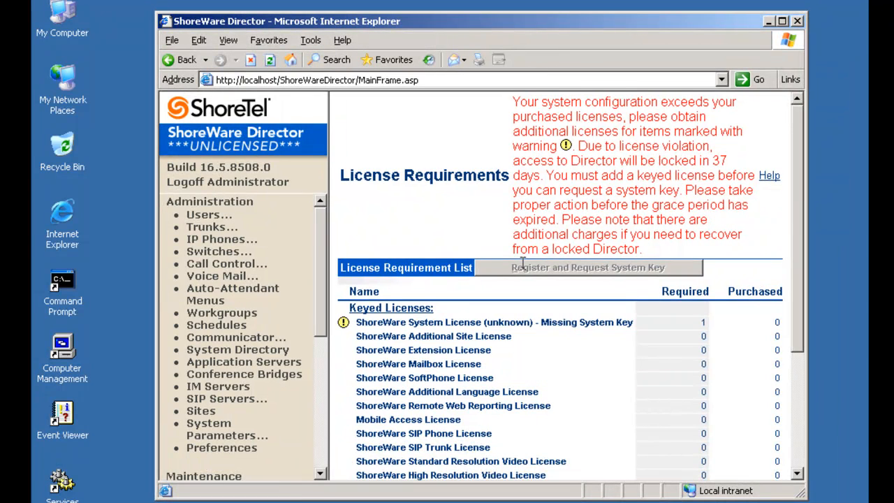
{"action": "mouse_move", "coordinate": [598, 212]}
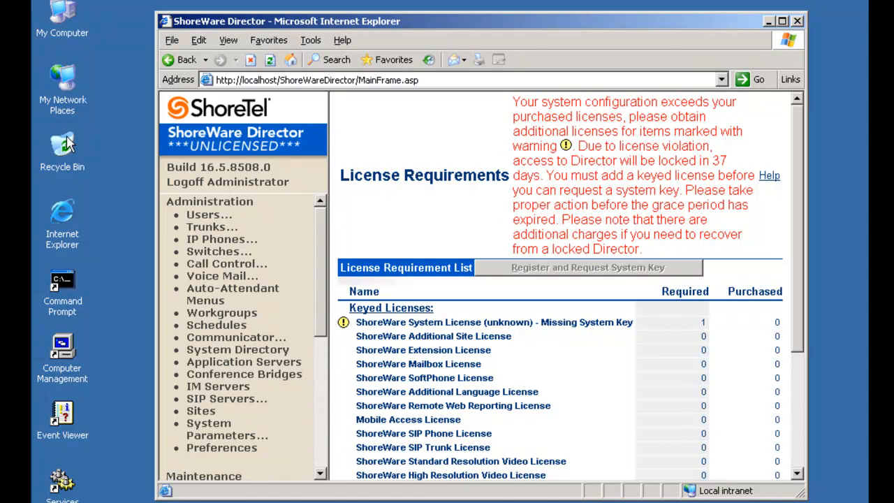
{"action": "mouse_move", "coordinate": [212, 226]}
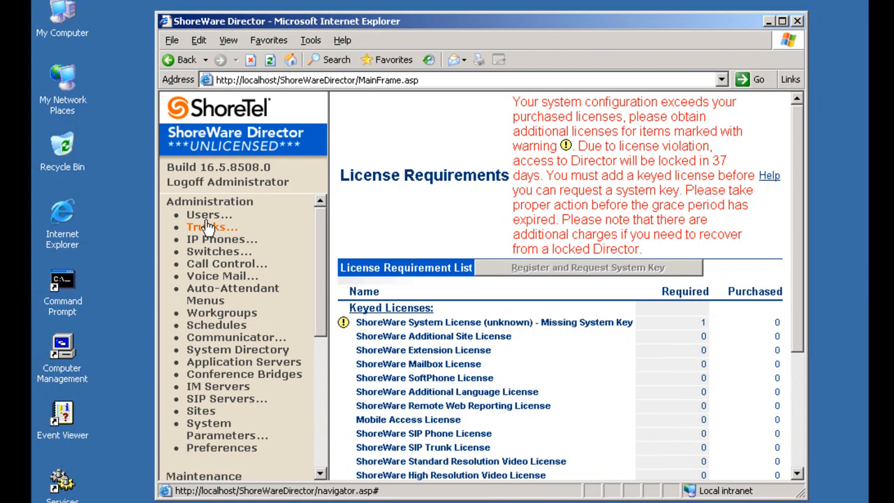
Step: Expand Trunks and Users in the Administration menu and show the Individual Users list
{"action": "left_click", "coordinate": [212, 227]}
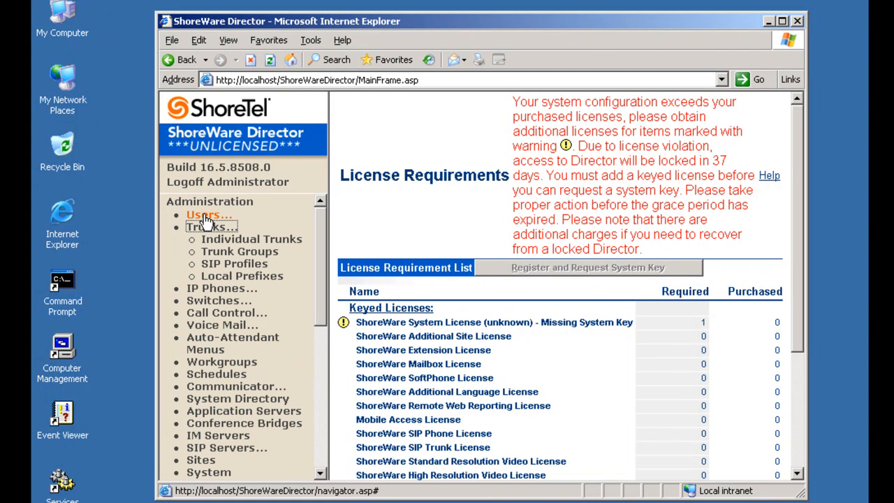
{"action": "left_click", "coordinate": [203, 215]}
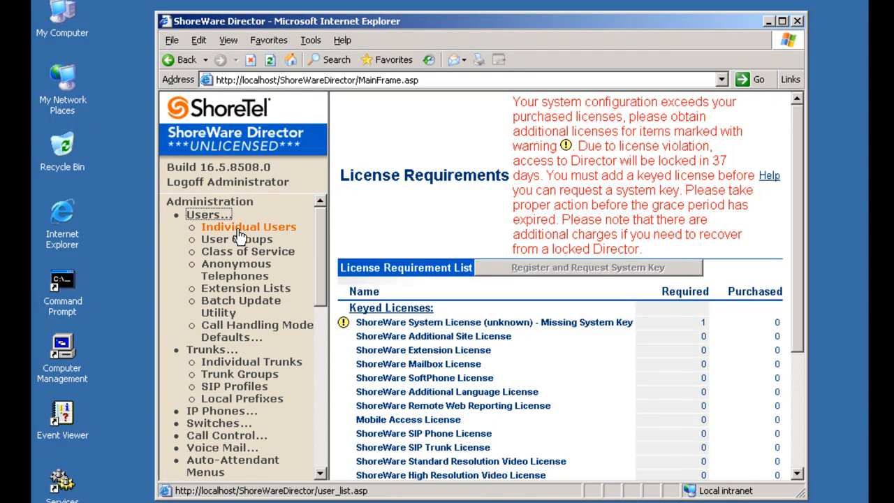
{"action": "left_click", "coordinate": [249, 227]}
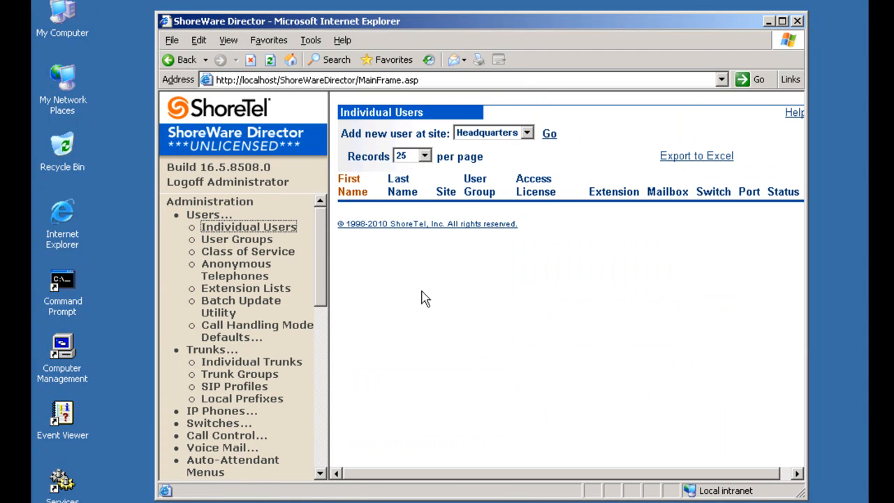
{"action": "mouse_move", "coordinate": [338, 202]}
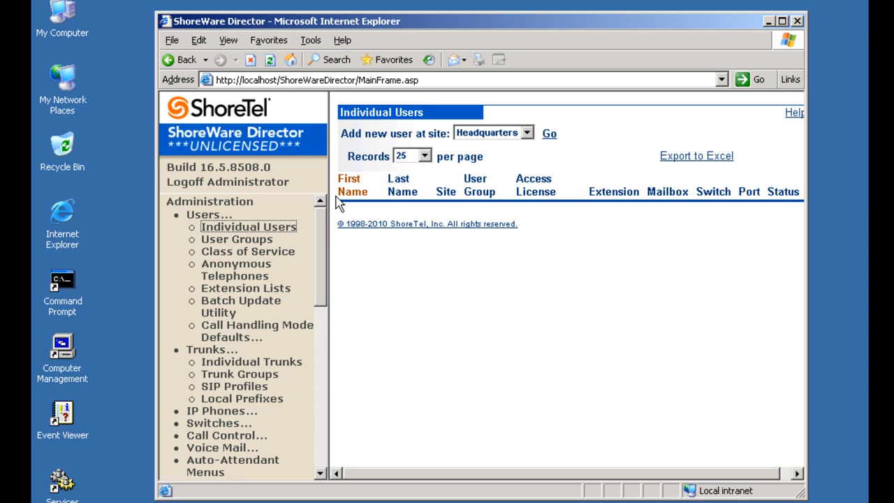
{"action": "mouse_move", "coordinate": [356, 156]}
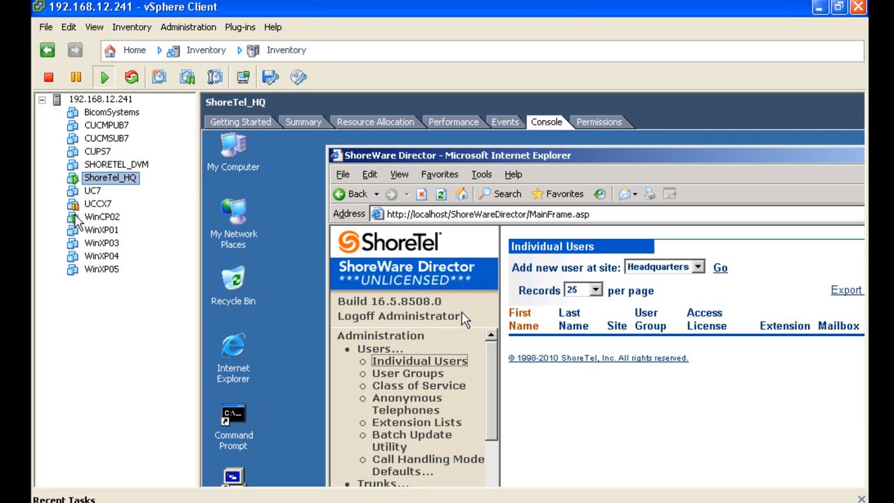
Step: Switch to the WinCP02 virtual machine and show its console full screen, confirming the notice
{"action": "left_click", "coordinate": [102, 216]}
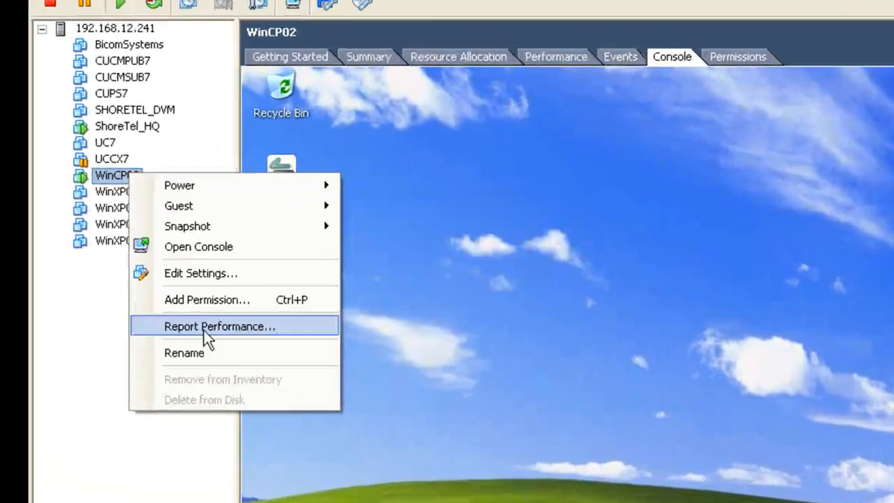
{"action": "mouse_move", "coordinate": [184, 181]}
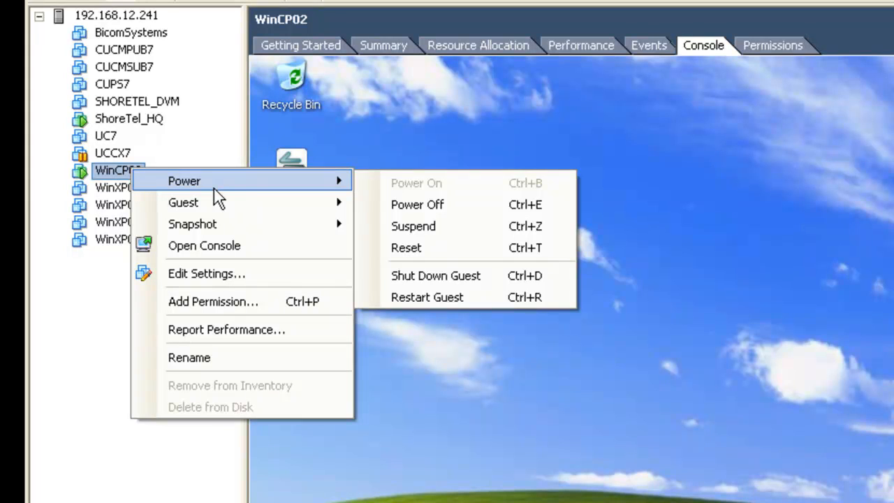
{"action": "mouse_move", "coordinate": [193, 223]}
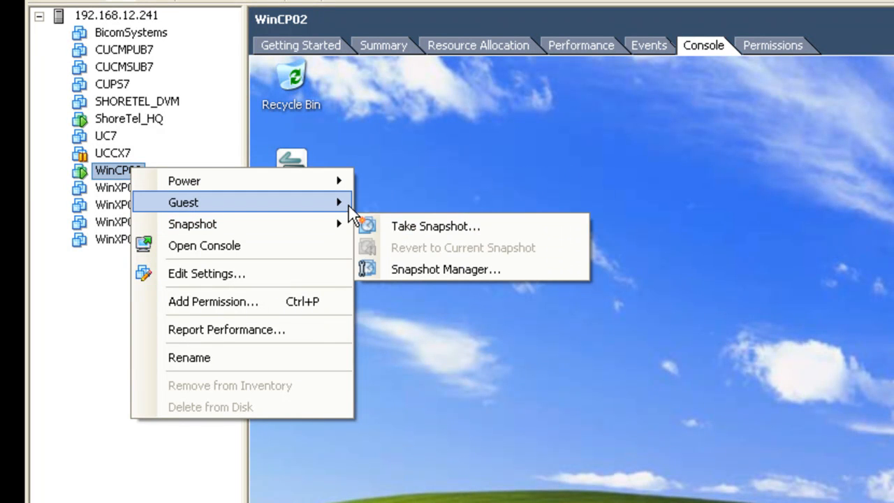
{"action": "left_click", "coordinate": [204, 246]}
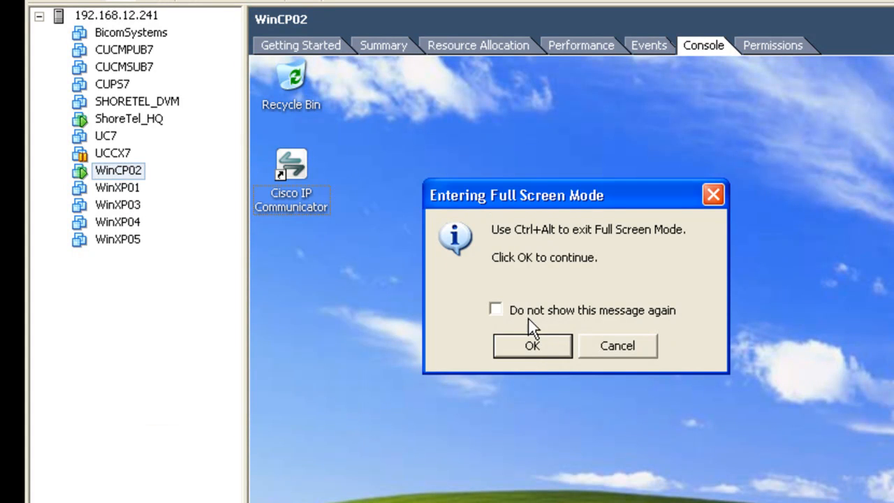
{"action": "left_click", "coordinate": [532, 347]}
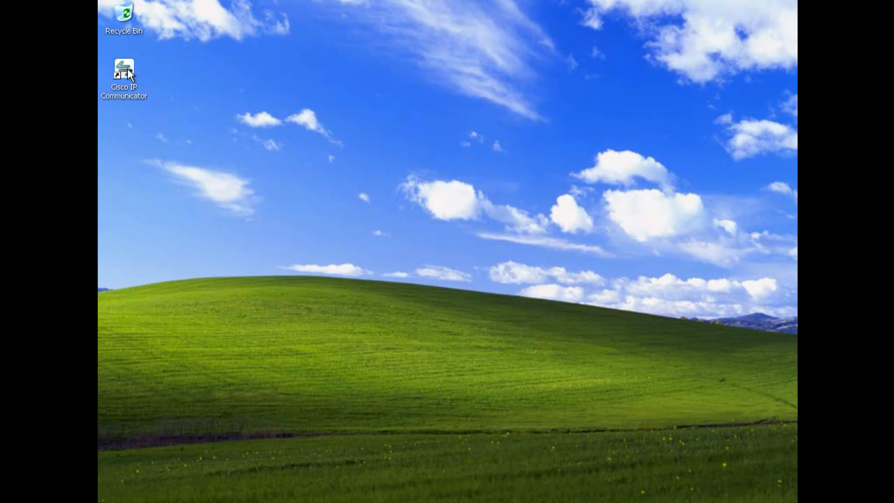
Step: Launch Cisco IP Communicator from the WinCP02 desktop icon
{"action": "double_click", "coordinate": [123, 67]}
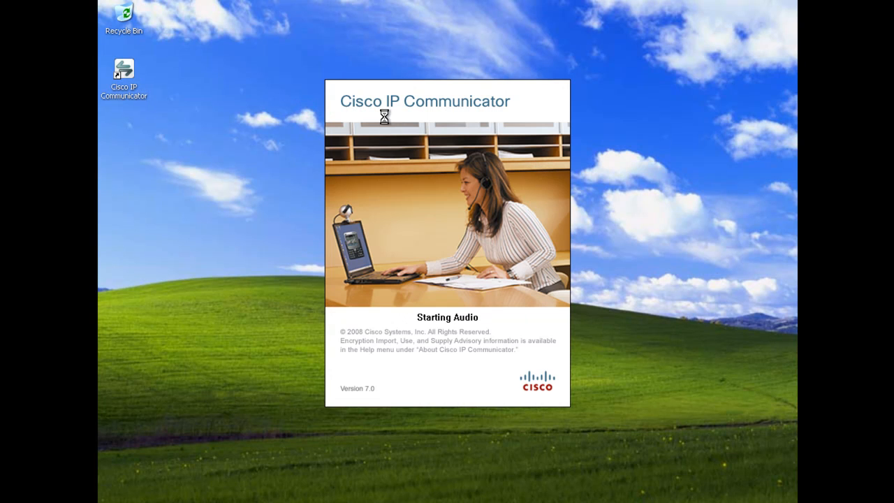
{"action": "mouse_move", "coordinate": [674, 202]}
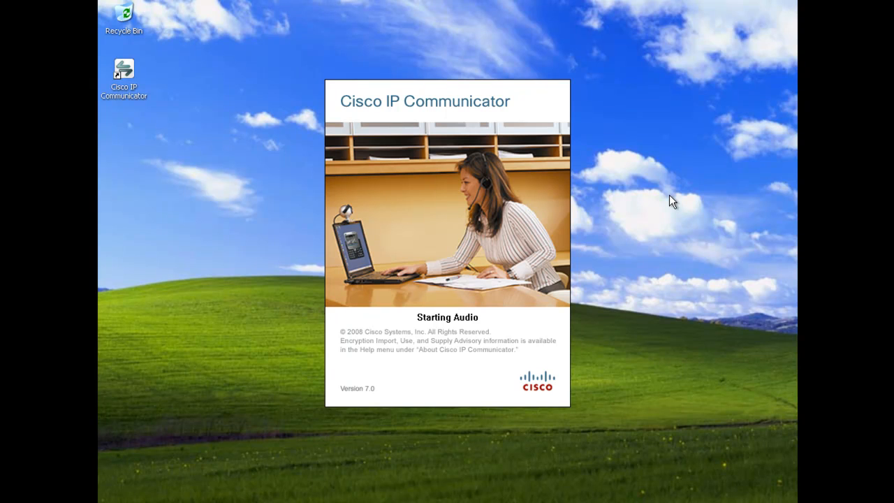
{"action": "mouse_move", "coordinate": [235, 165]}
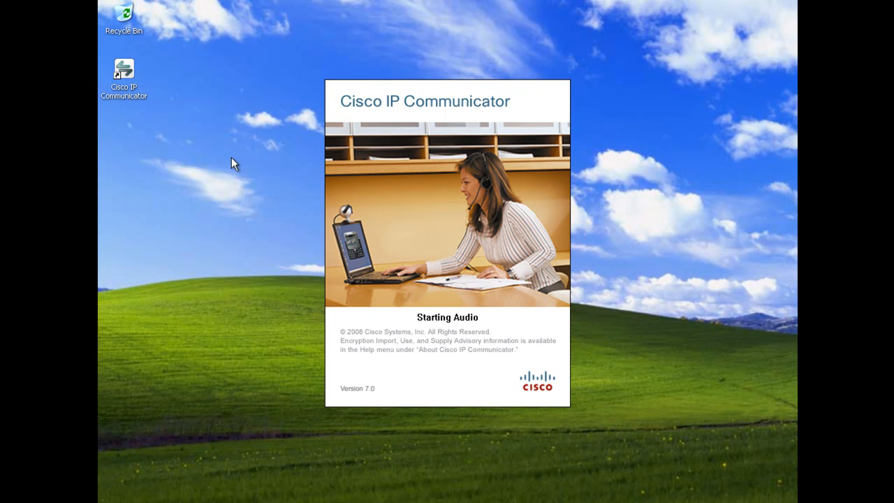
{"action": "mouse_move", "coordinate": [181, 366]}
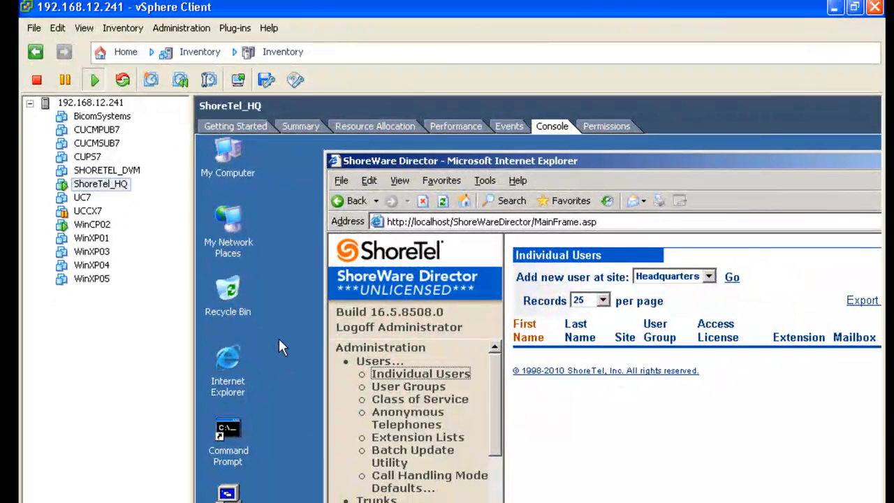
{"action": "mouse_move", "coordinate": [655, 152]}
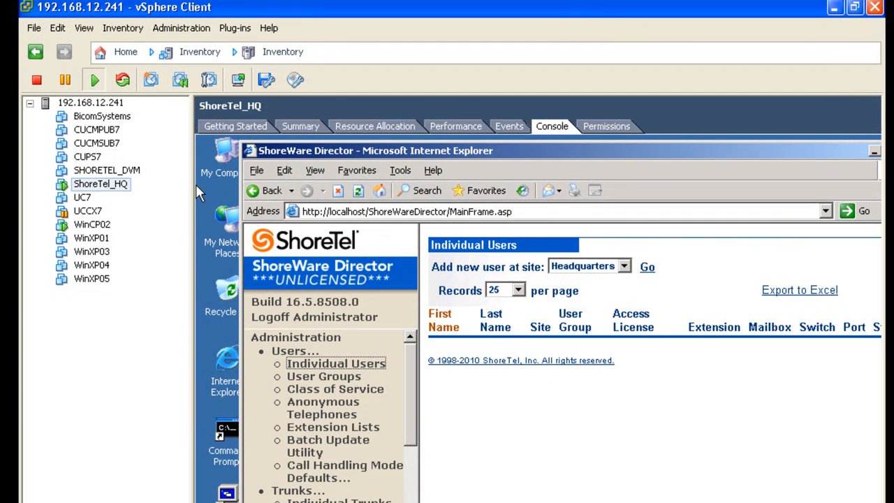
{"action": "mouse_move", "coordinate": [602, 472]}
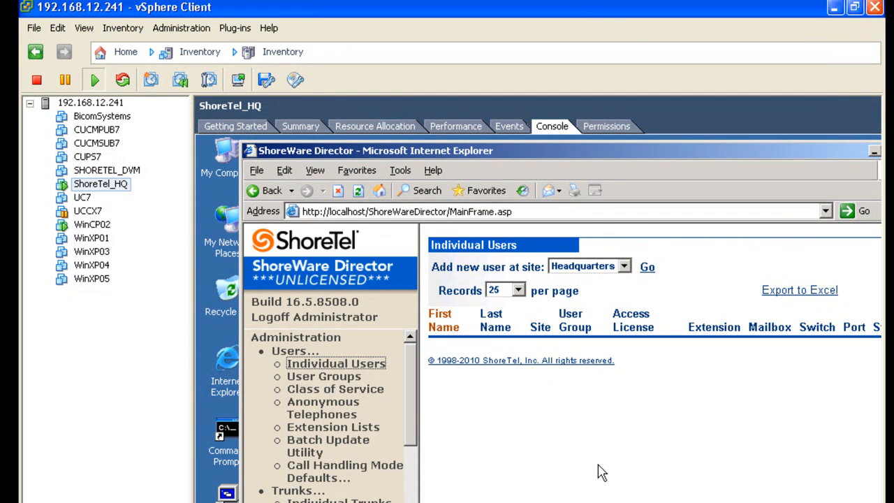